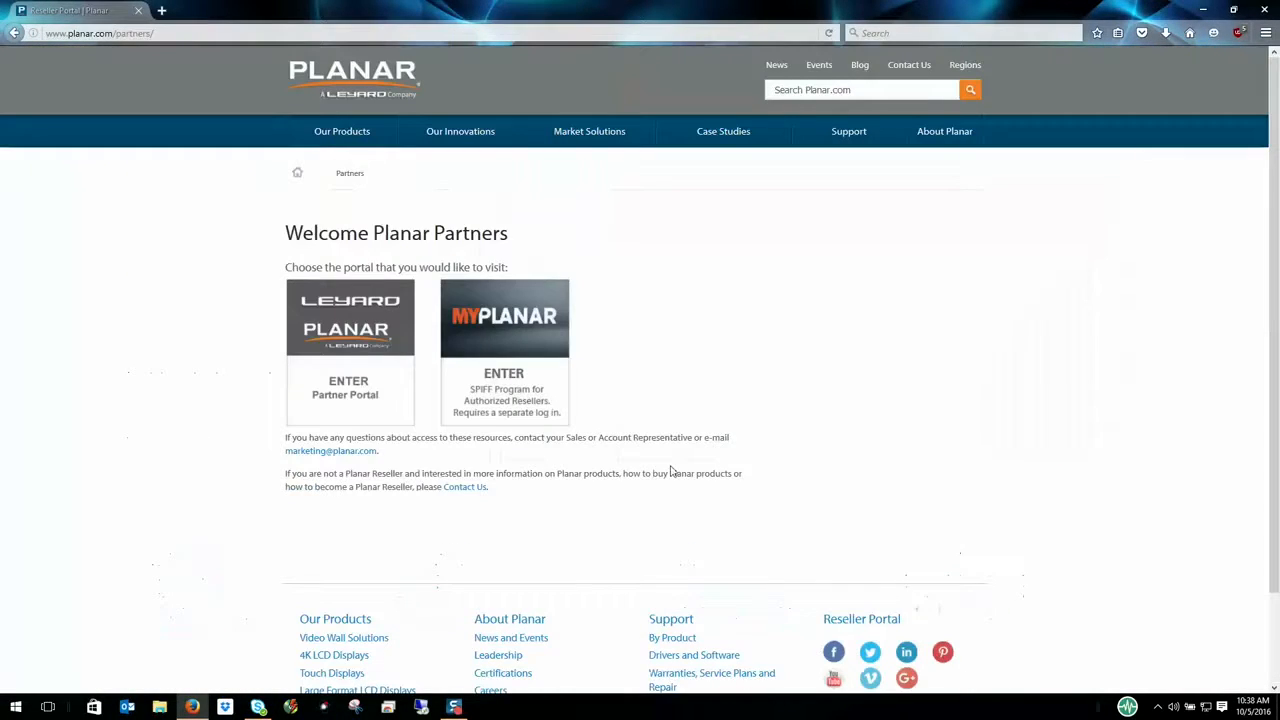
- Enter the Partner Portal and open Clarity Matrix MultiTouch driver downloads
{"action": "left_click", "coordinate": [348, 390]}
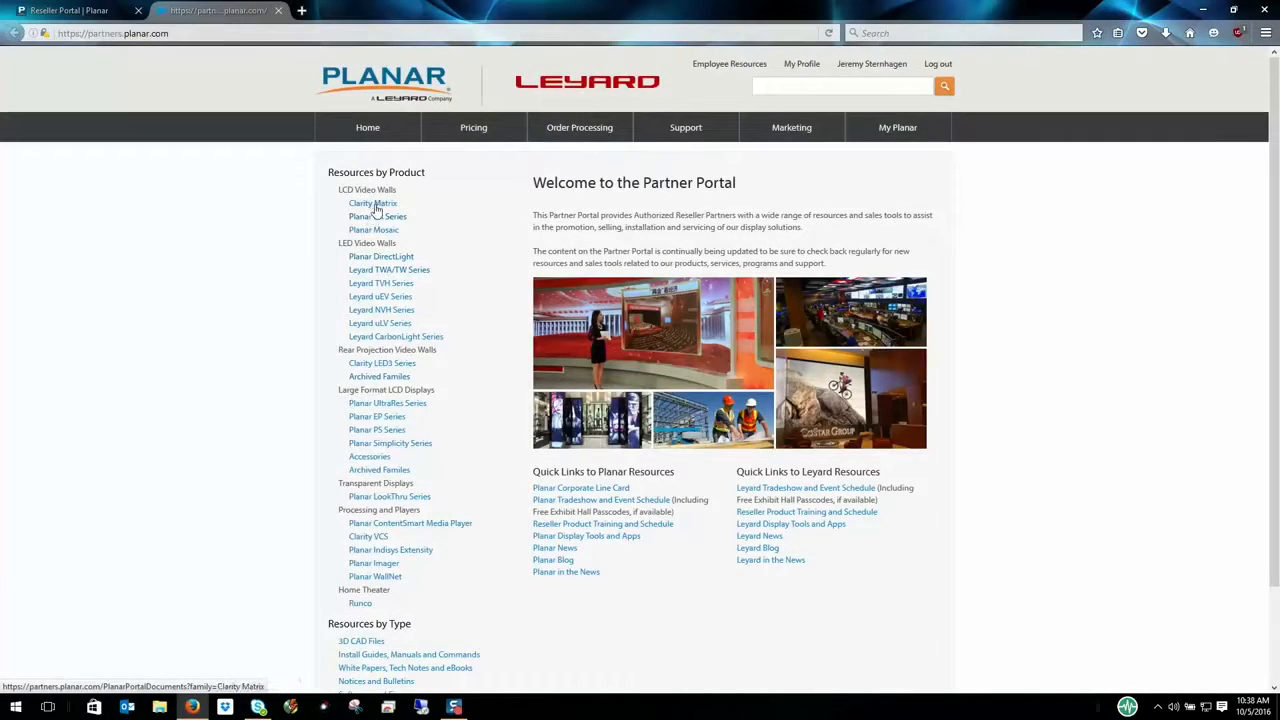
{"action": "left_click", "coordinate": [373, 203]}
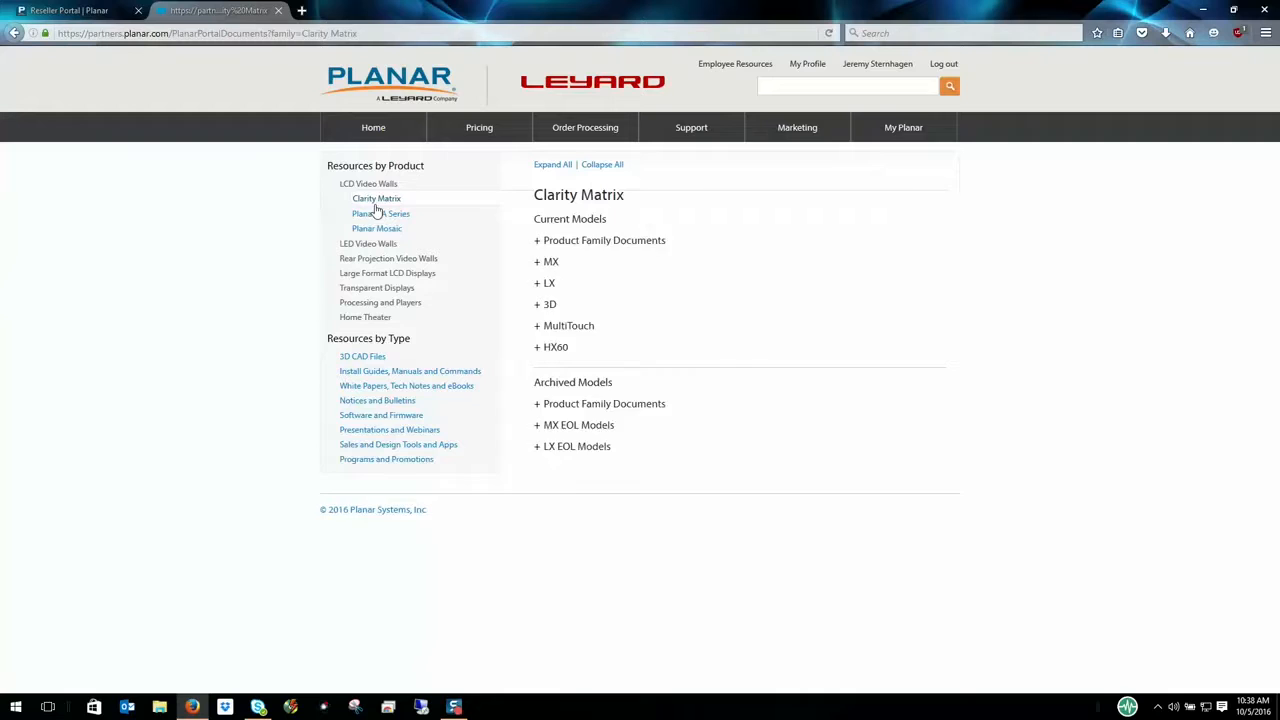
{"action": "left_click", "coordinate": [537, 325]}
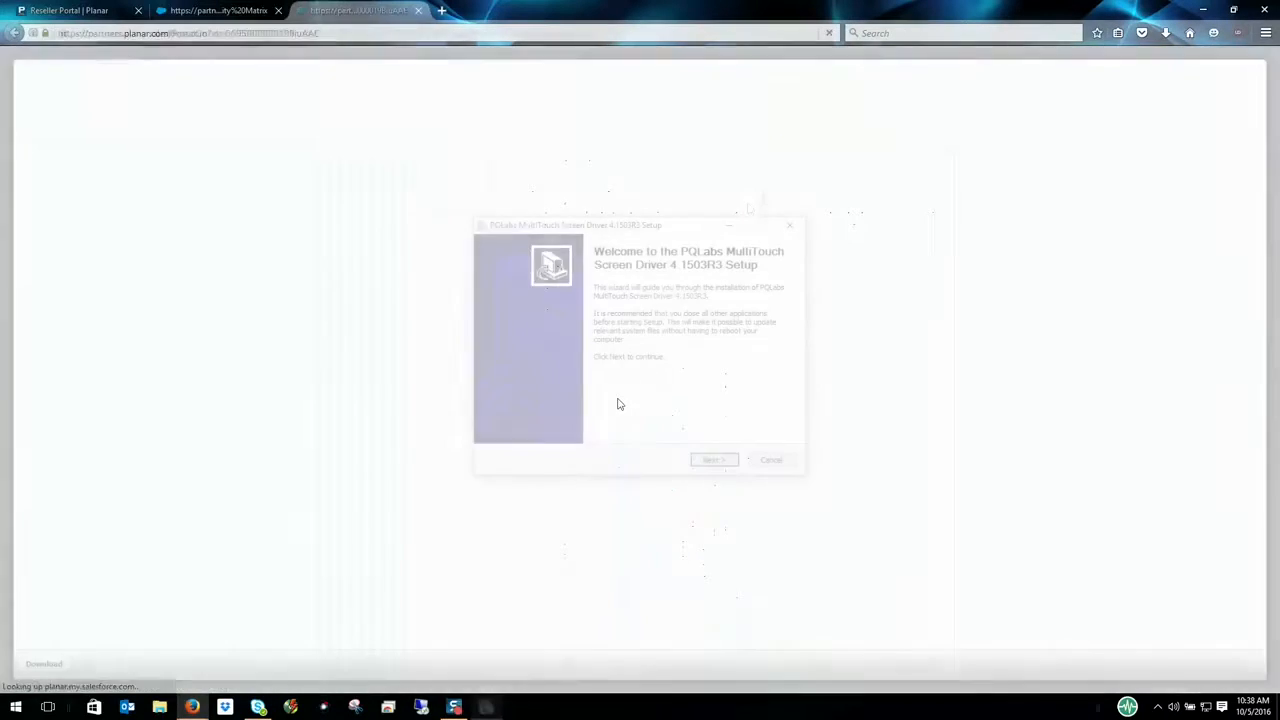
- Install the PQLabs 4.1503R3 touch driver and finish with Reboot now selected
{"action": "left_click", "coordinate": [713, 459]}
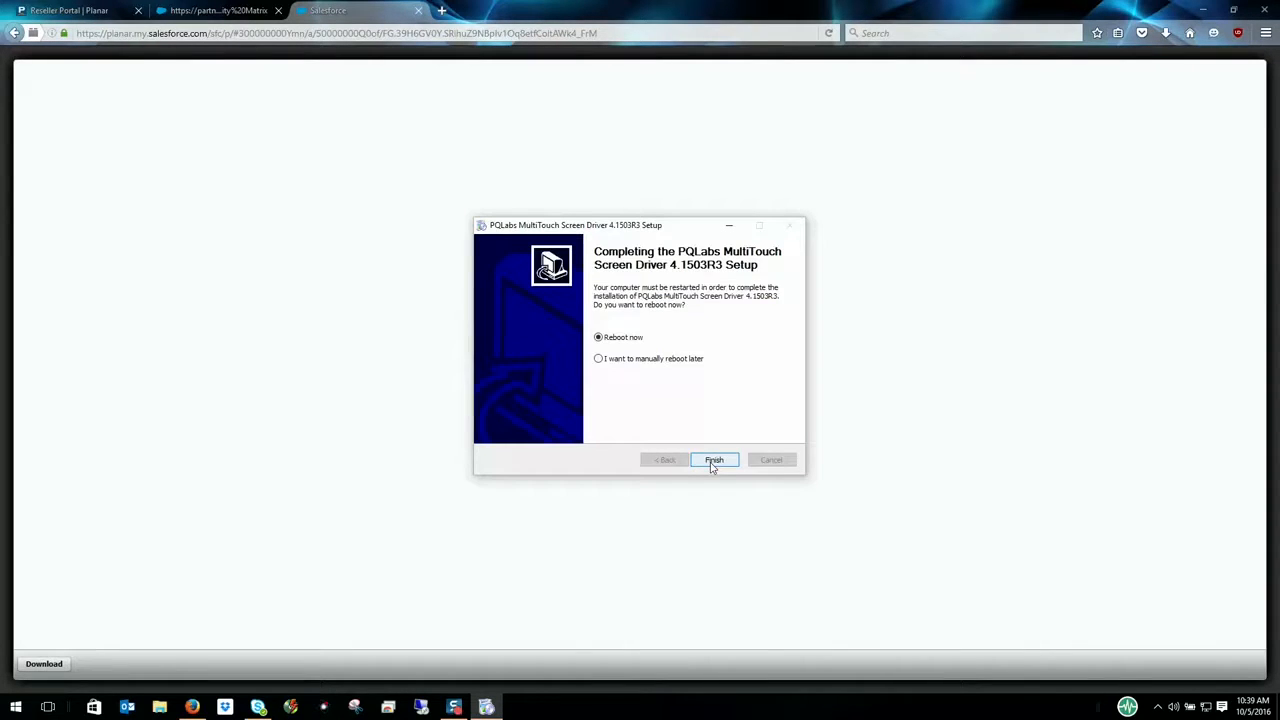
{"action": "left_click", "coordinate": [714, 460]}
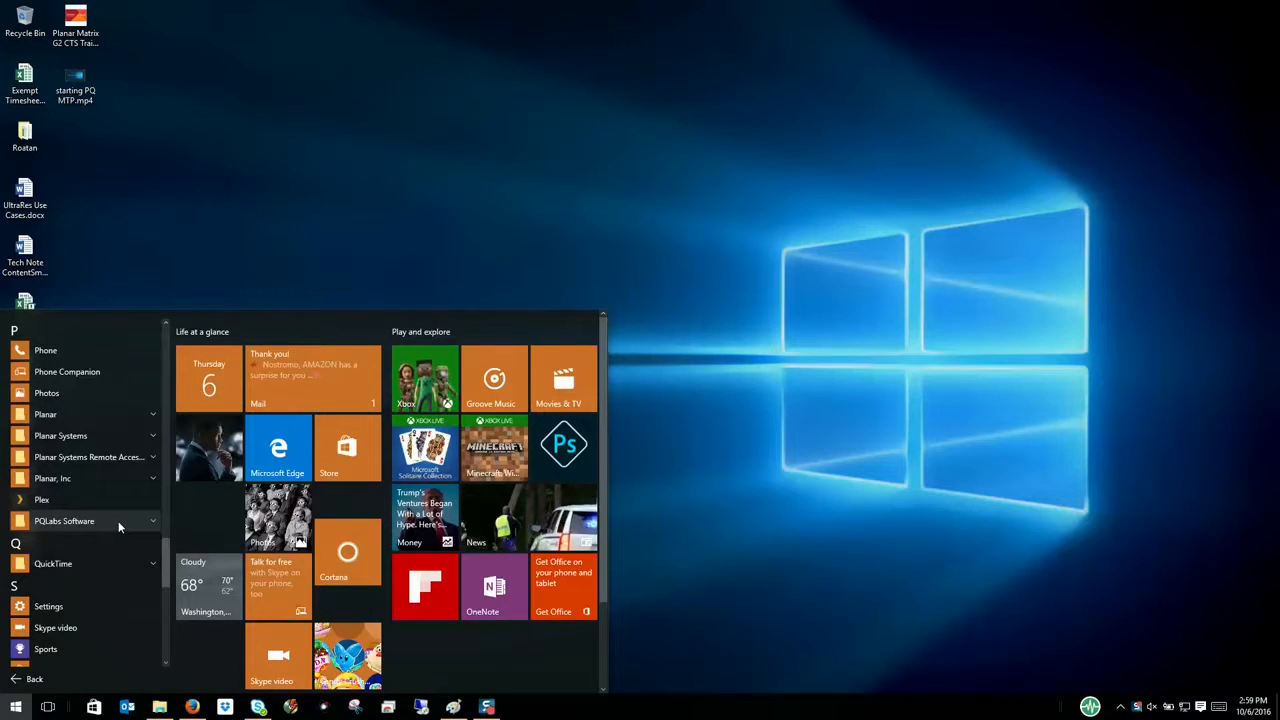
- Expand the PQLabs Software folder in the Start menu
{"action": "left_click", "coordinate": [64, 520]}
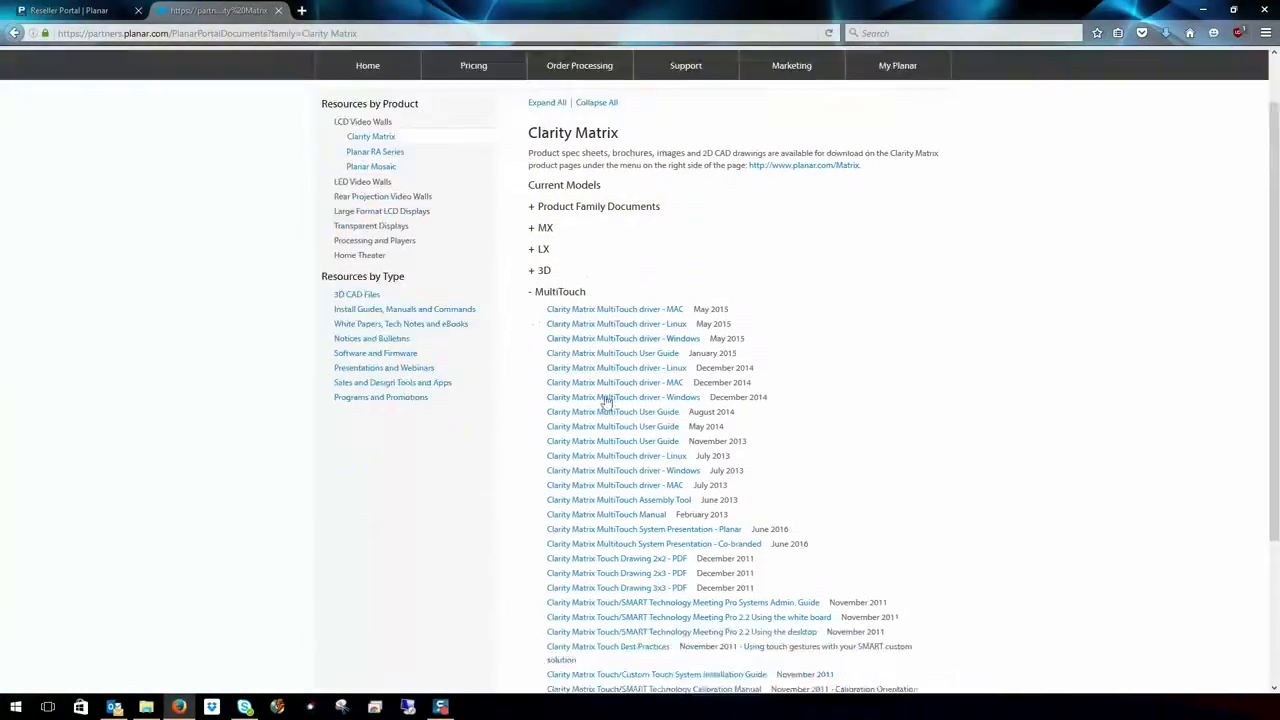
- Open a Clarity Matrix MultiTouch driver or guide link
{"action": "left_click", "coordinate": [618, 499]}
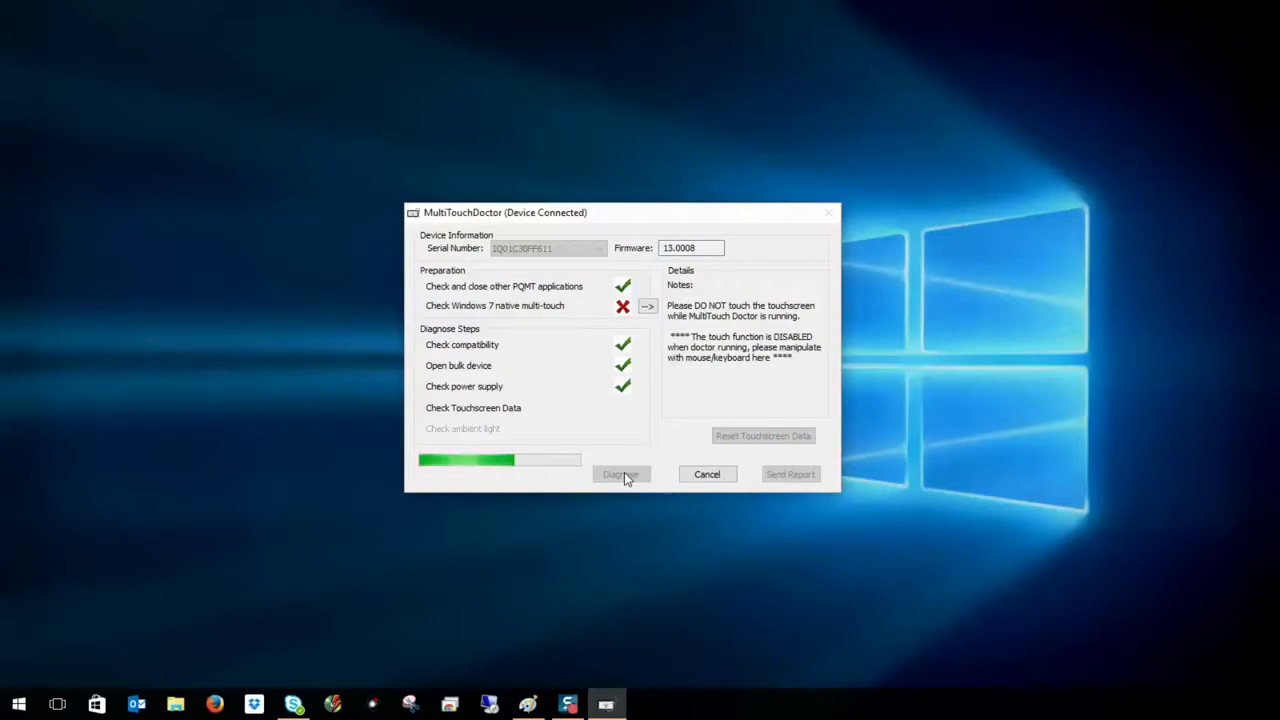
- Run Diagnose in MultiTouchDoctor until all diagnose steps show green checks
{"action": "left_click", "coordinate": [620, 474]}
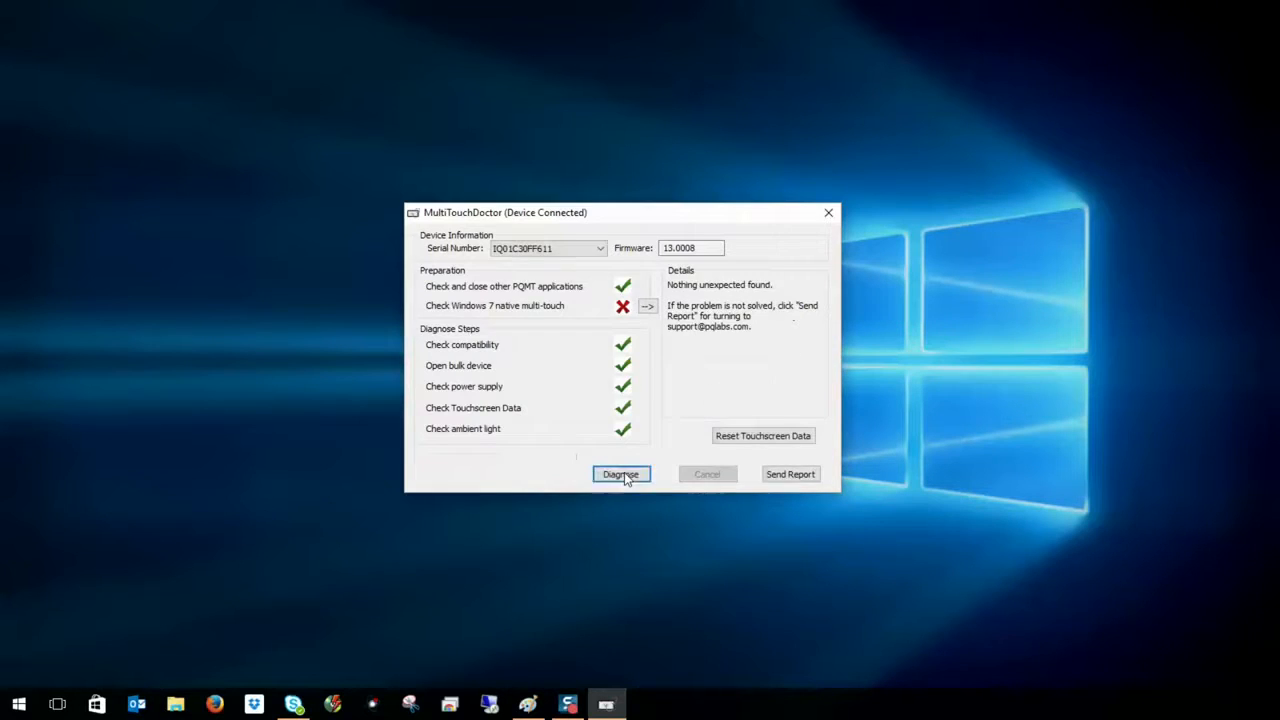
{"action": "left_click", "coordinate": [620, 474]}
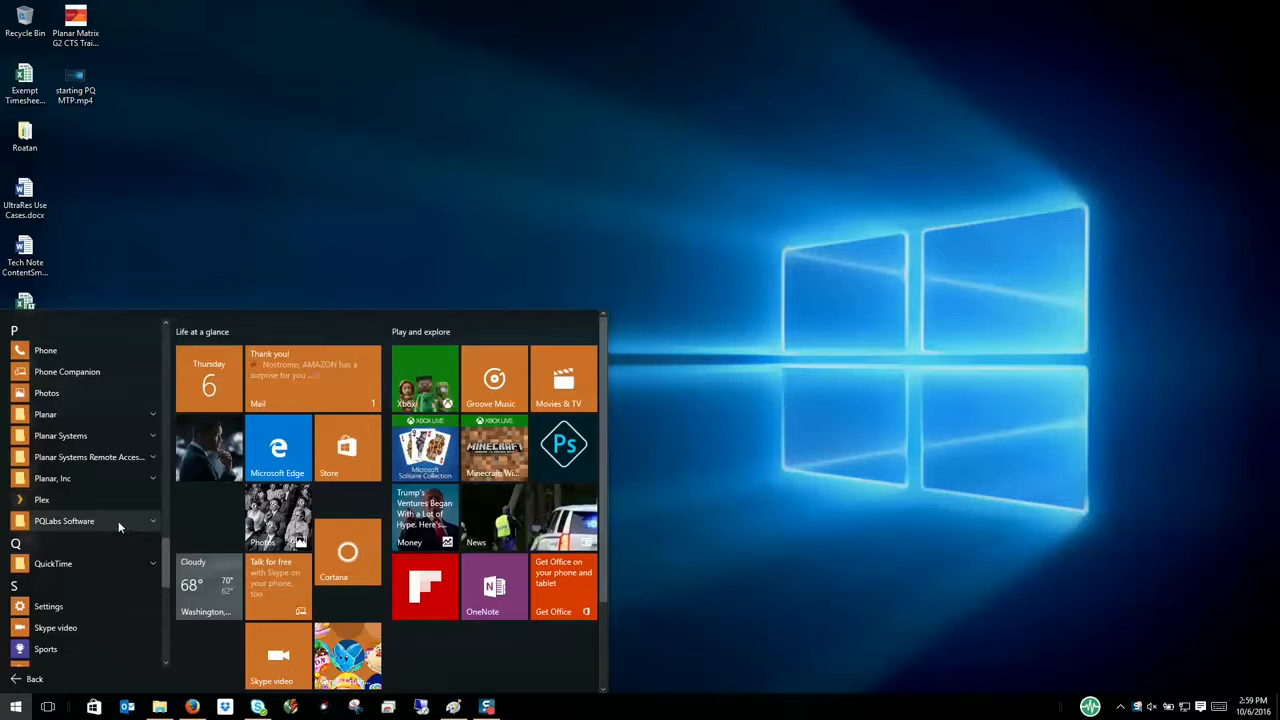
- Launch MultiTouchPlatform from the expanded PQLabs Software Start folder
{"action": "left_click", "coordinate": [65, 520]}
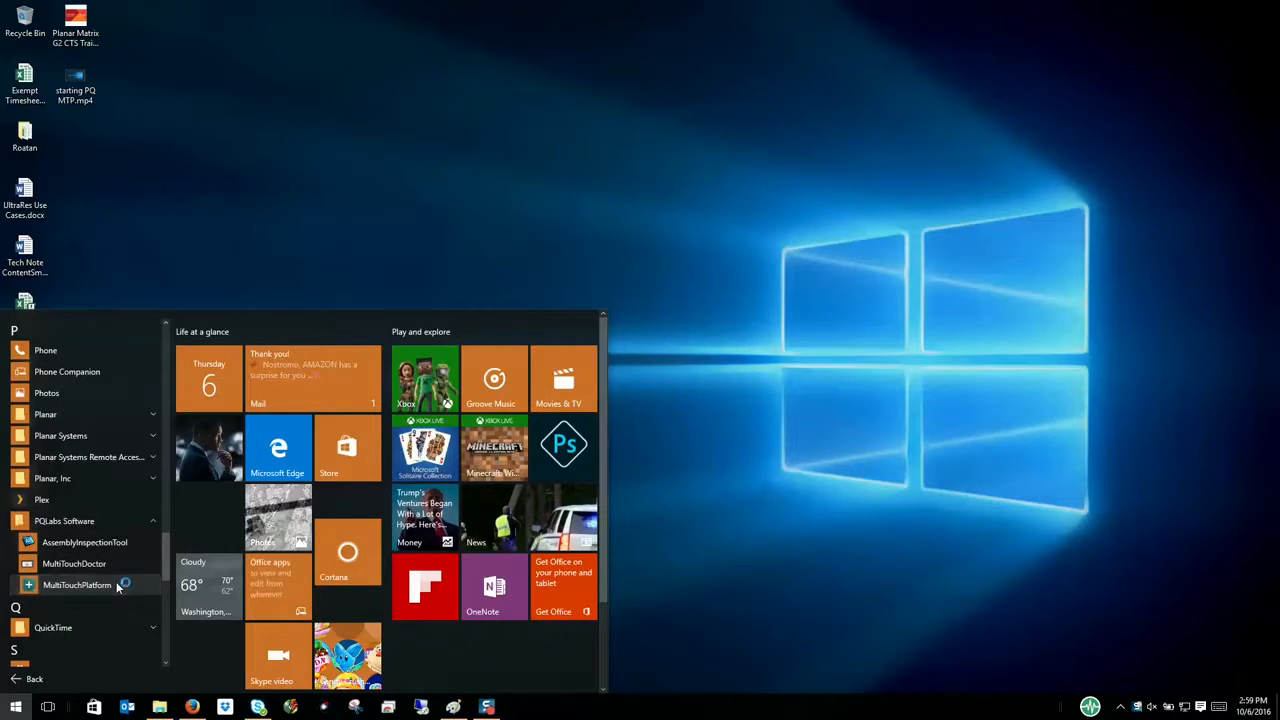
{"action": "left_click", "coordinate": [77, 585]}
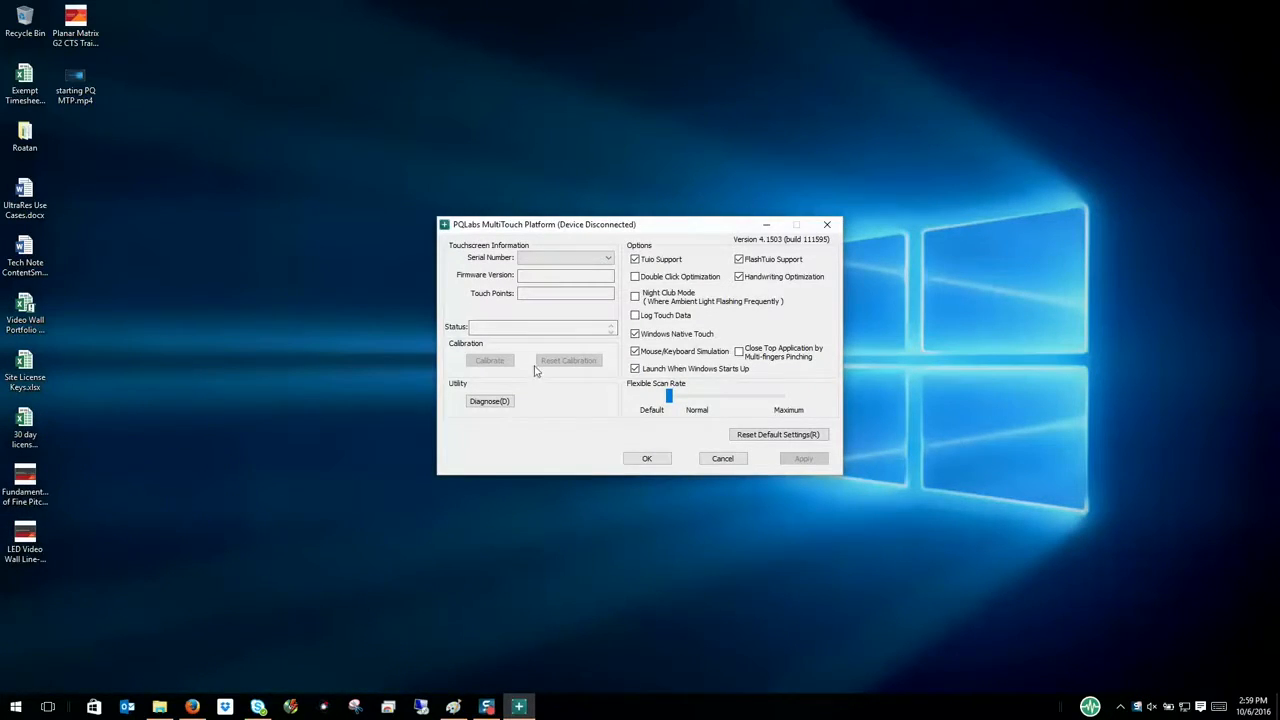